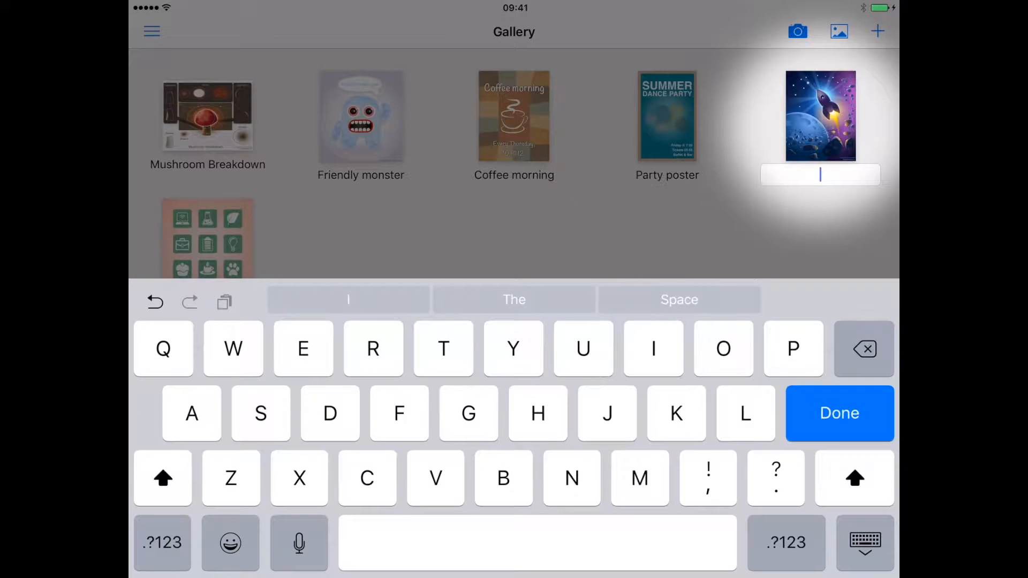
Rename the rocket drawing to 'Outer space' and confirm the title
type("Outer space")
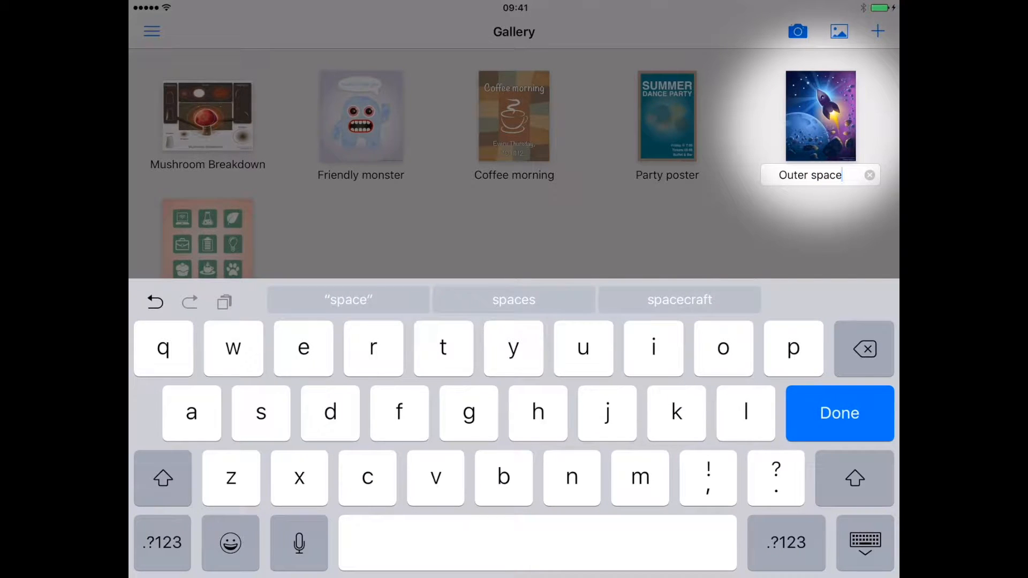
left_click(840, 413)
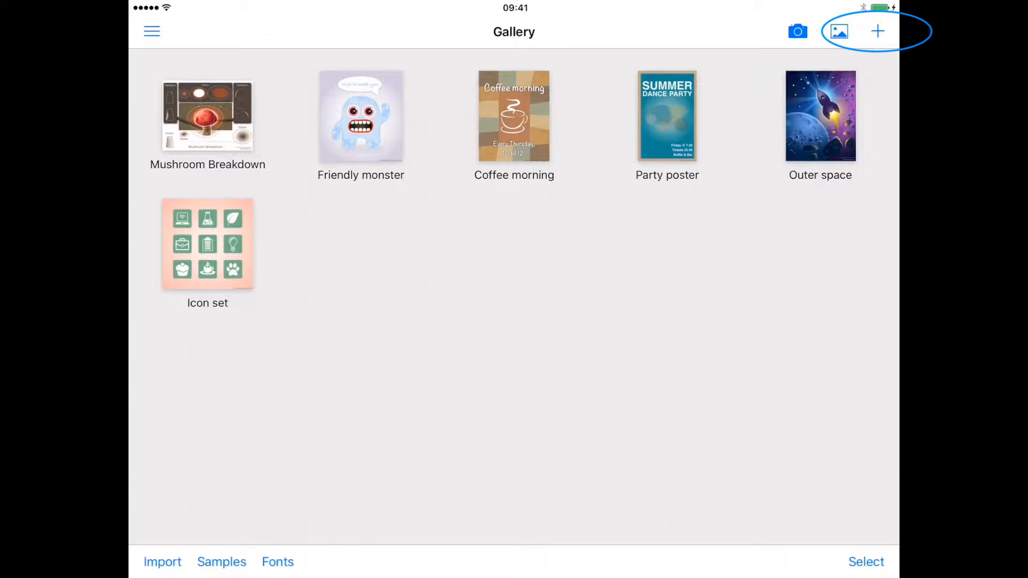
Set the new drawing's custom size to 900 × 600 px
left_click(876, 31)
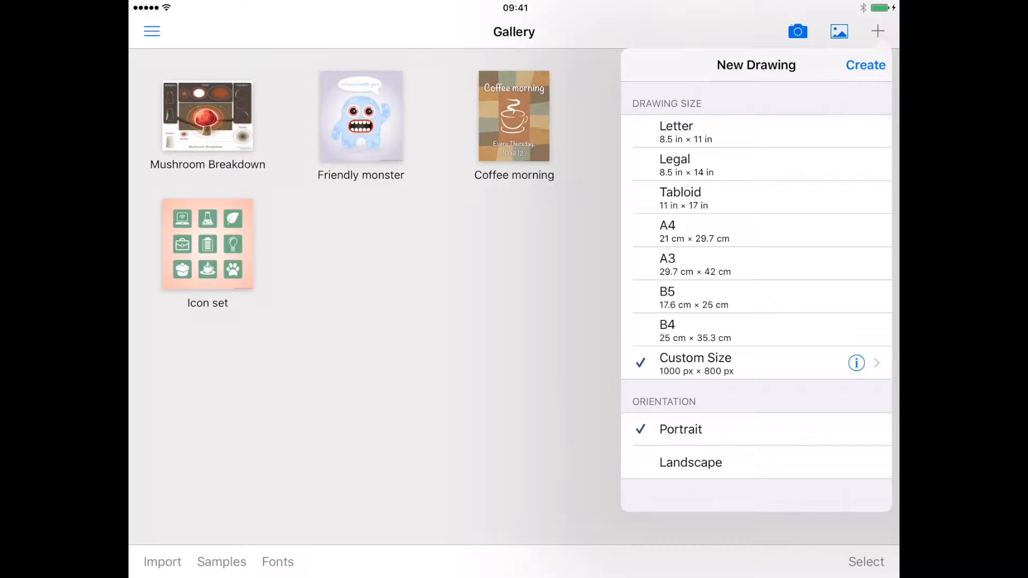
left_click(695, 363)
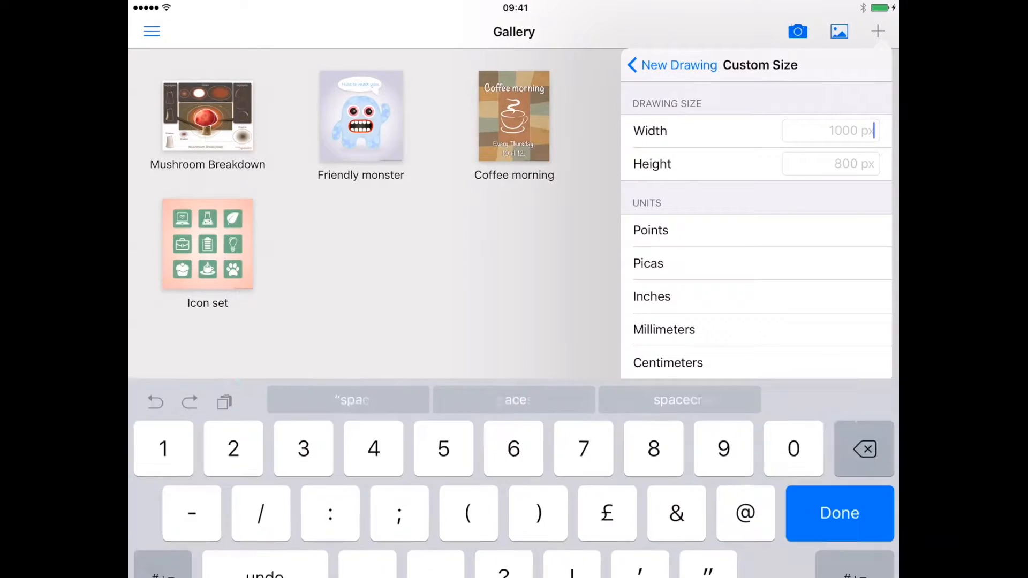
type("900 px")
left_click(829, 164)
type("60")
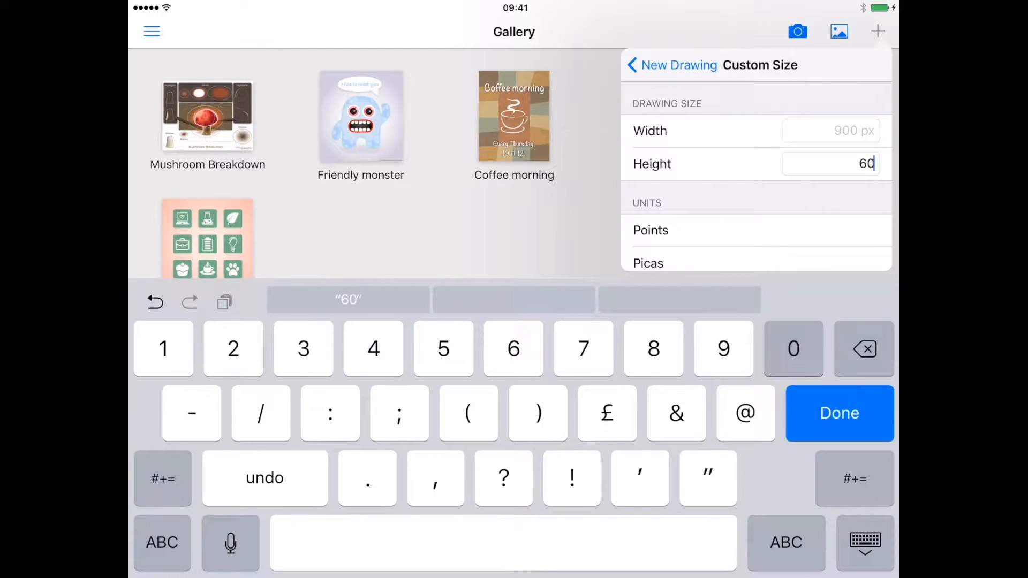
left_click(838, 414)
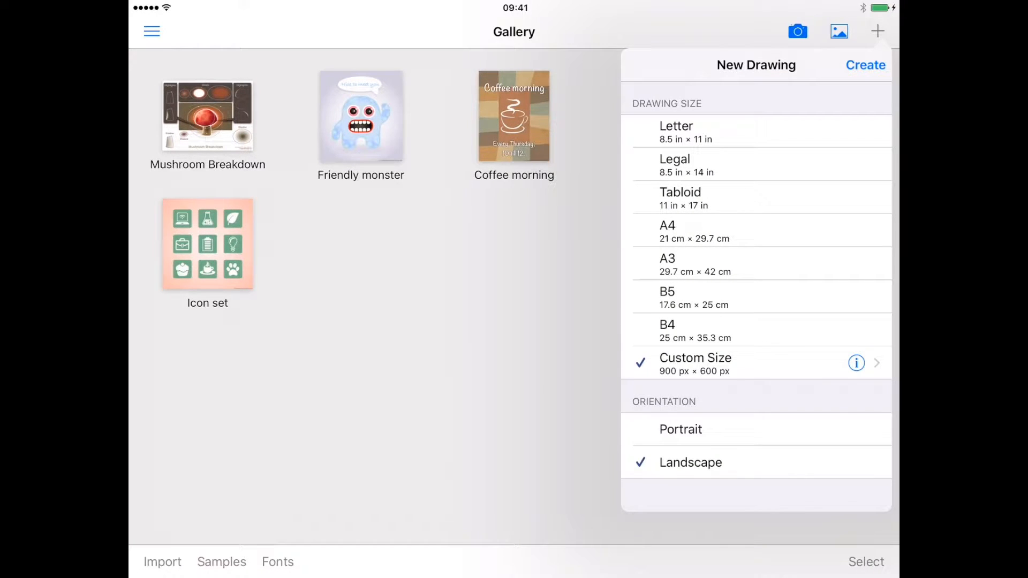
Choose portrait orientation, then bring up the photo albums for importing
left_click(681, 429)
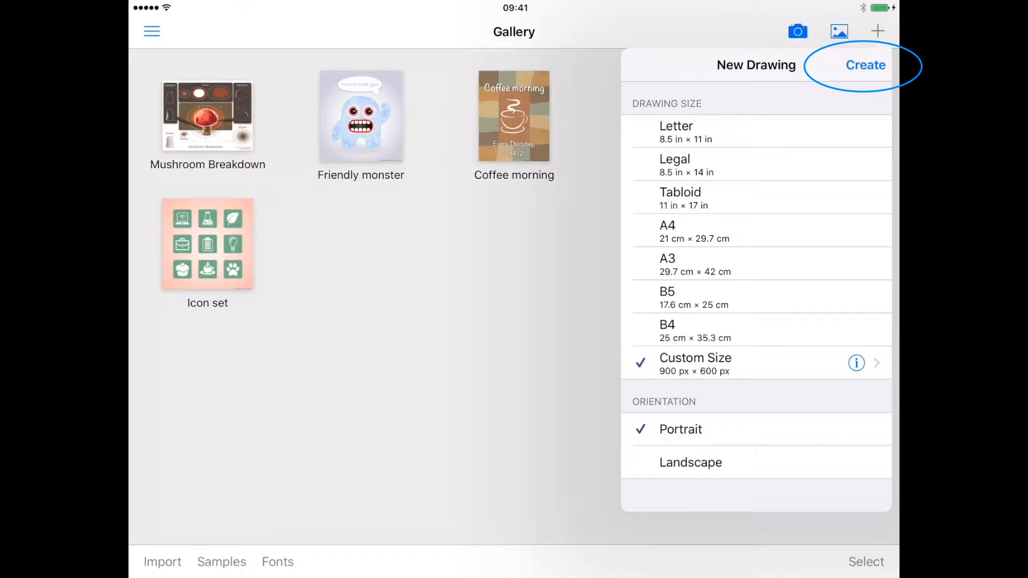
left_click(838, 31)
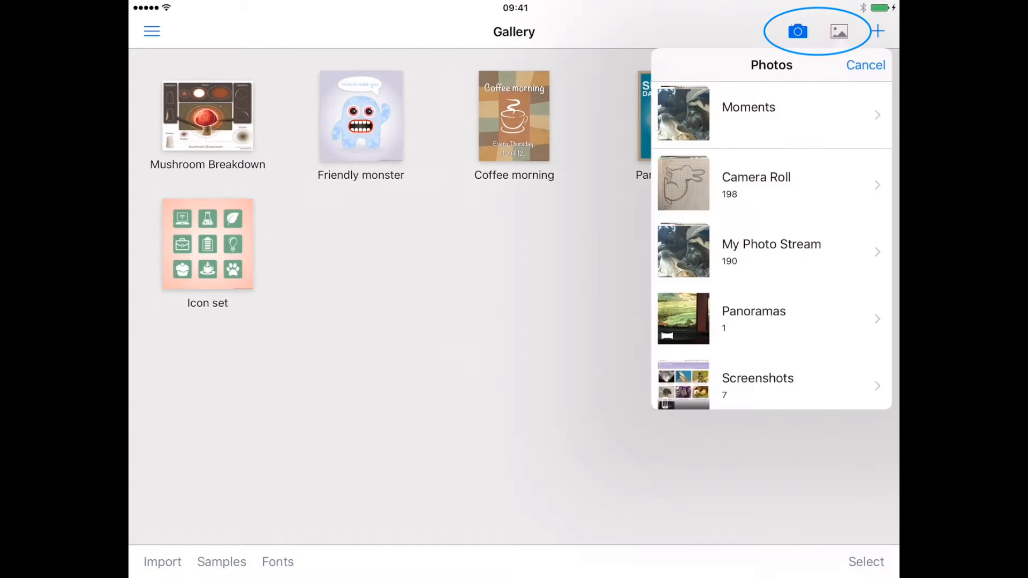
Browse the Camera Roll album and leave without choosing a photo
left_click(756, 183)
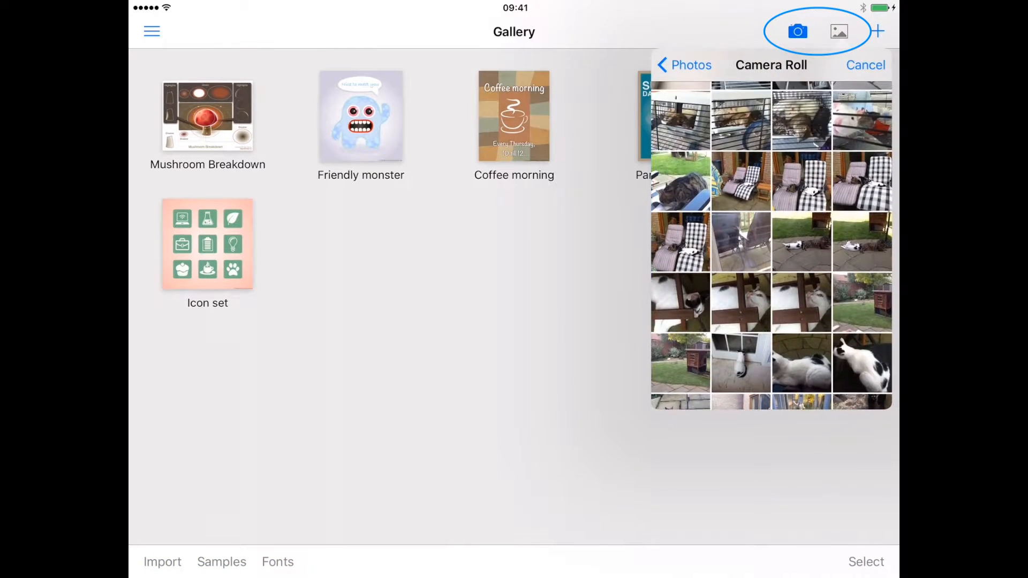
left_click(865, 65)
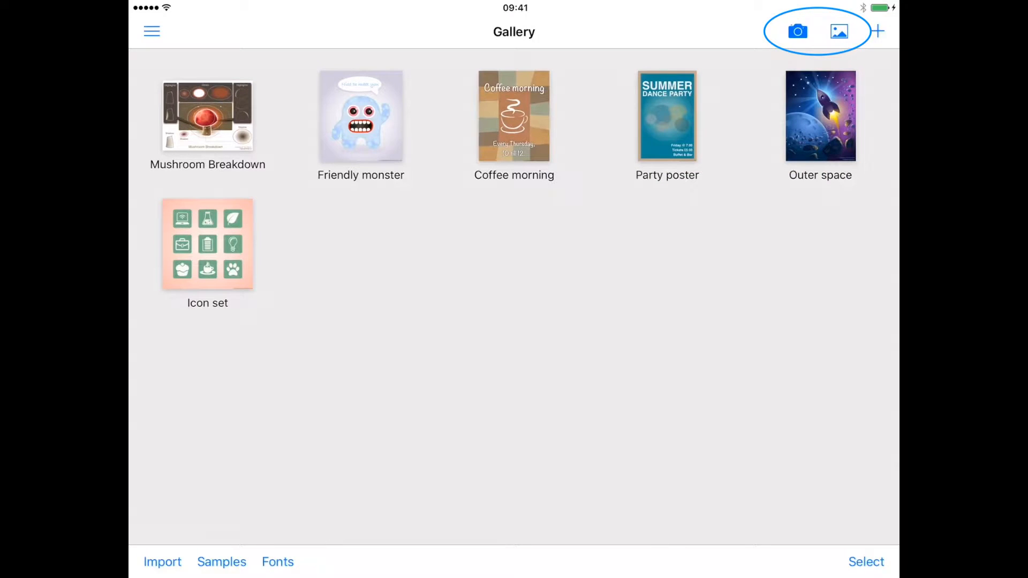
Create a new drawing from a camera photo of the flower pot and name it
left_click(796, 31)
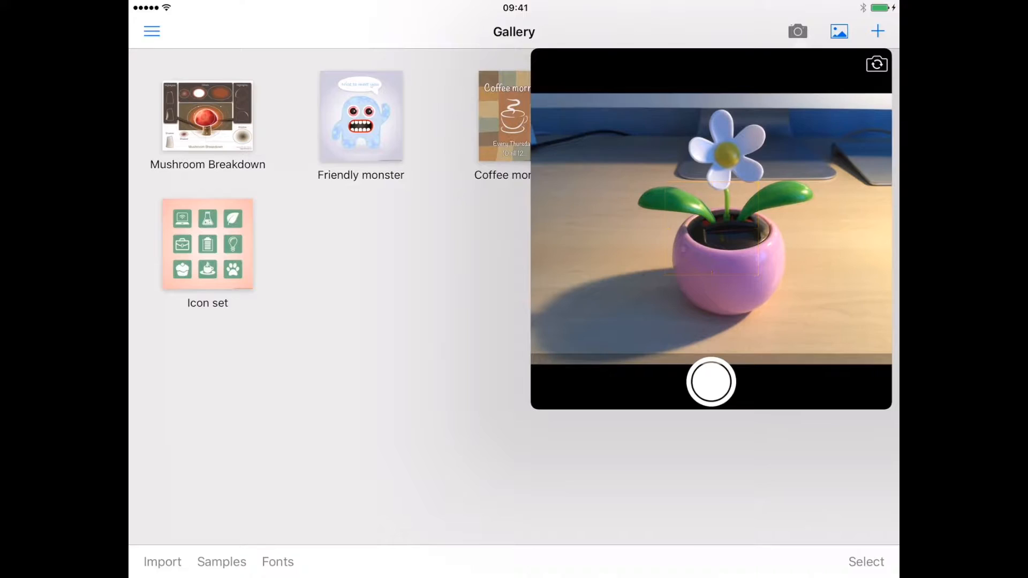
left_click(711, 381)
type("Flow")
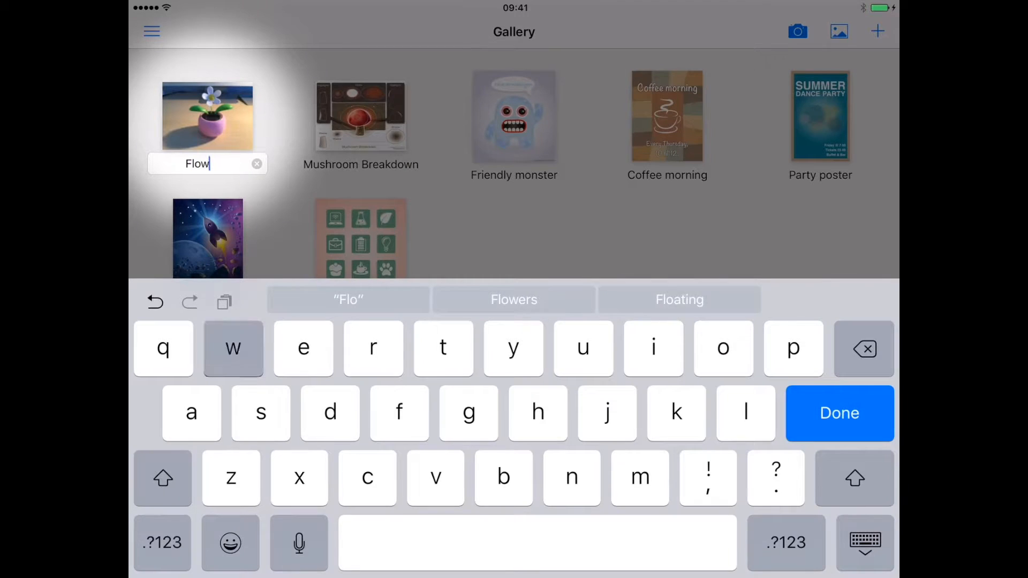
left_click(839, 414)
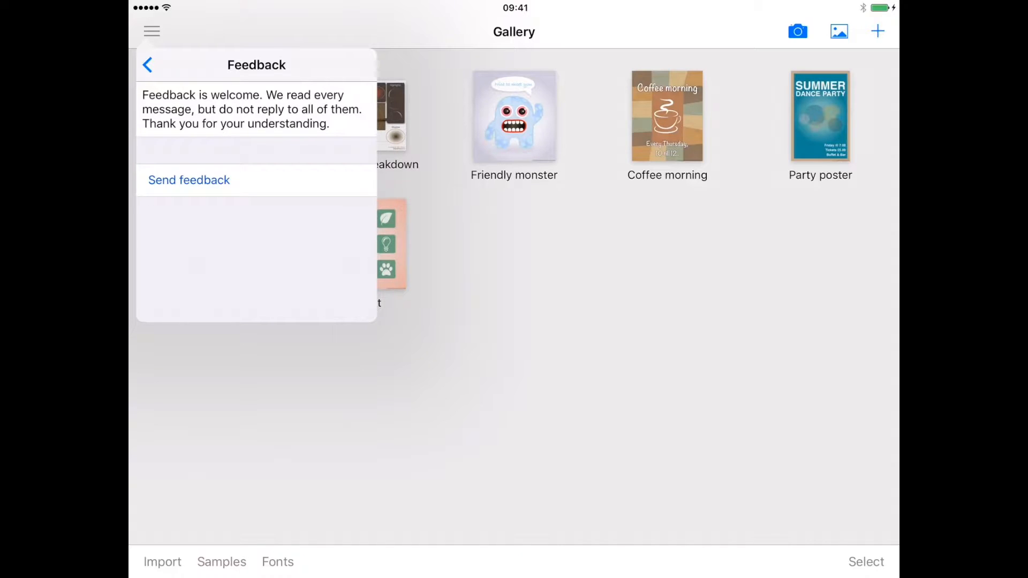
Leave Feedback, view the Inkpad Open Source Project page, and return
left_click(147, 64)
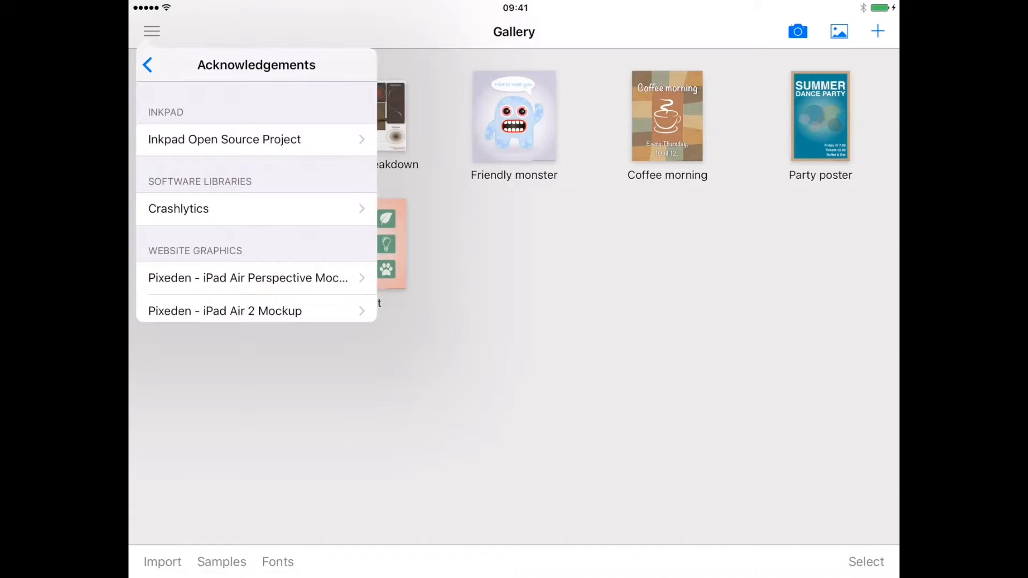
left_click(223, 139)
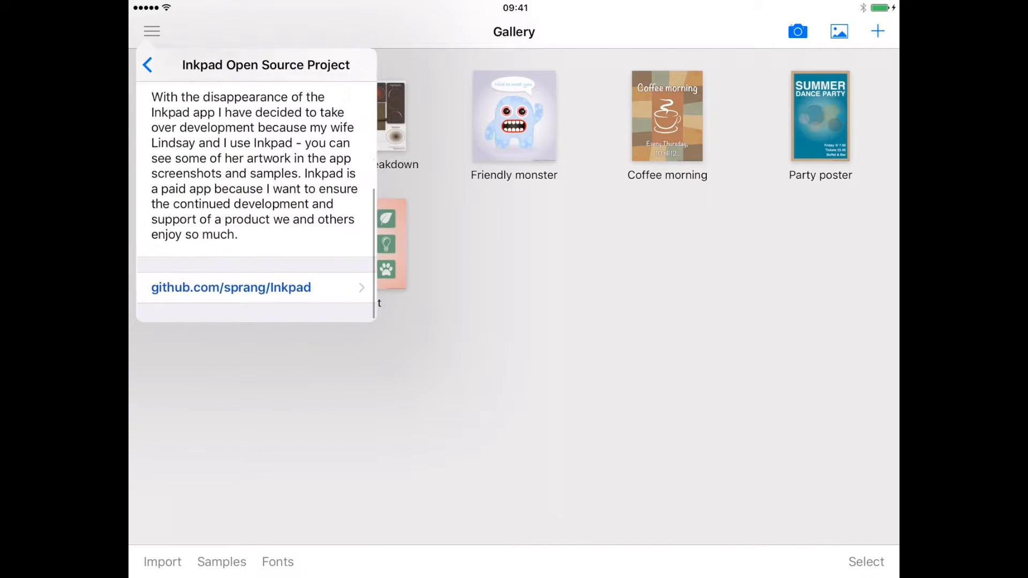
left_click(148, 65)
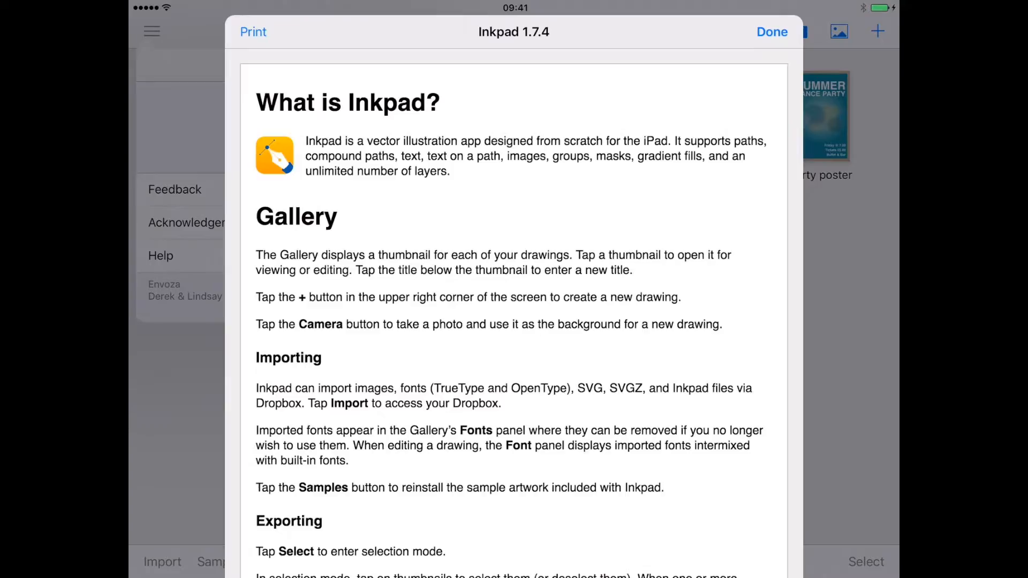
scroll("down", 3)
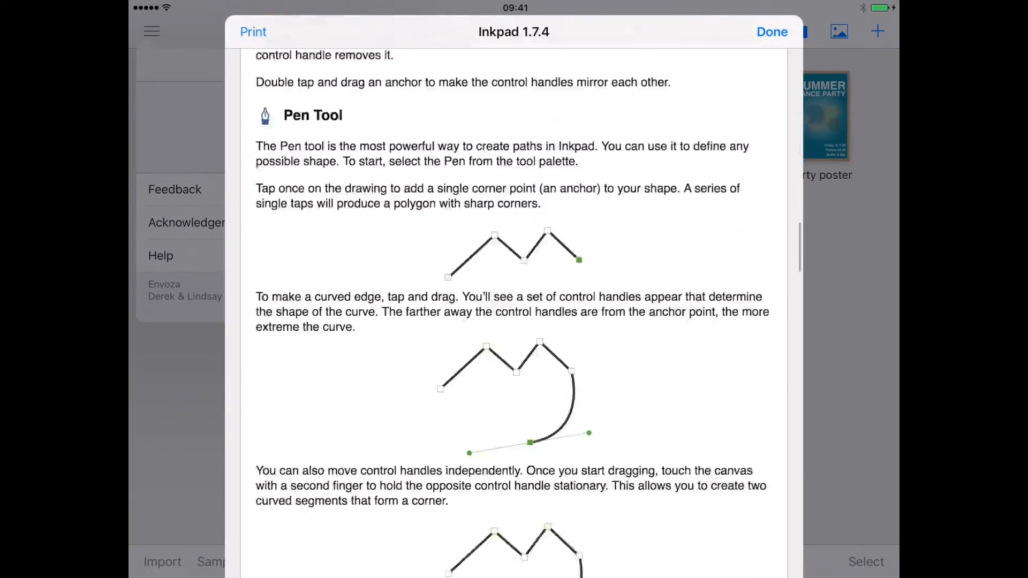
scroll("down", 3)
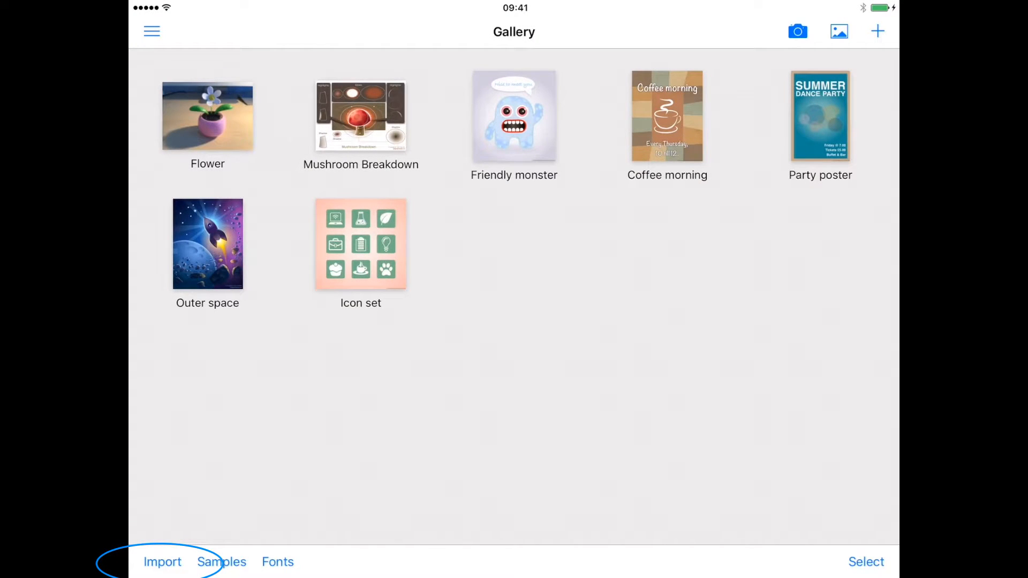
Import Adventure.otf, Birdie, bunny drawing, bunny note and IMG_2993 from the Dropbox Tutorial folder
left_click(161, 562)
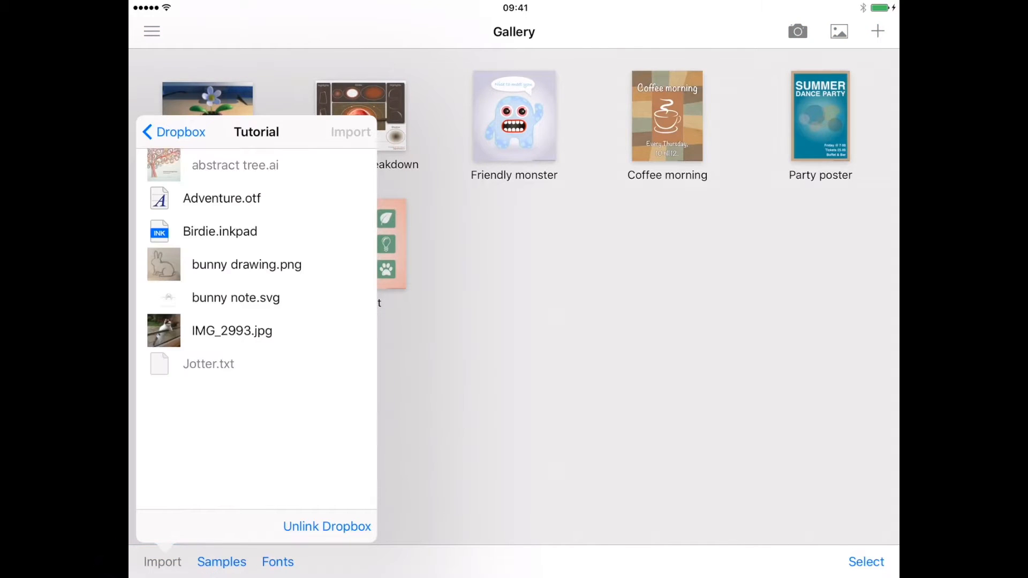
left_click(222, 198)
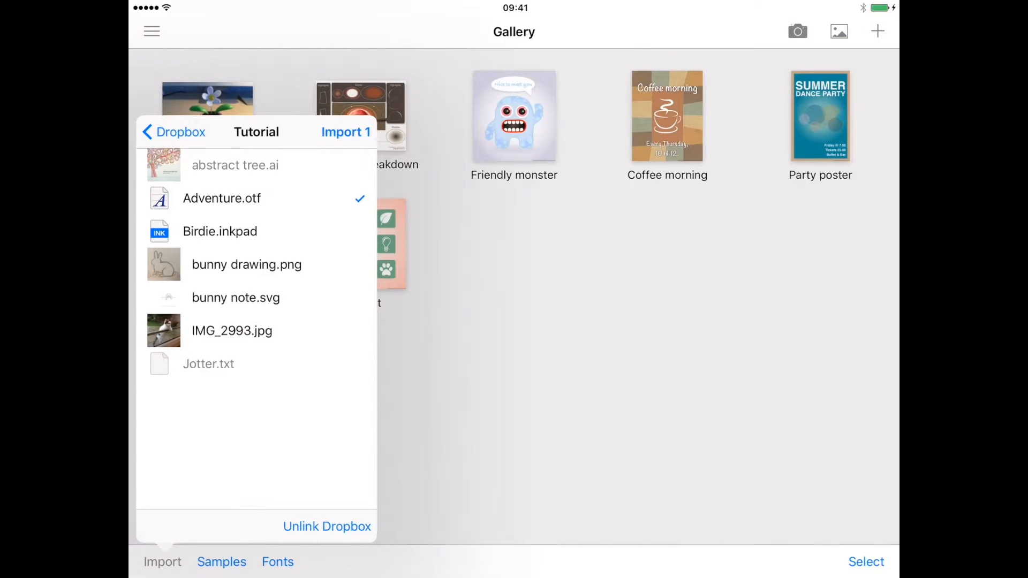
left_click(246, 264)
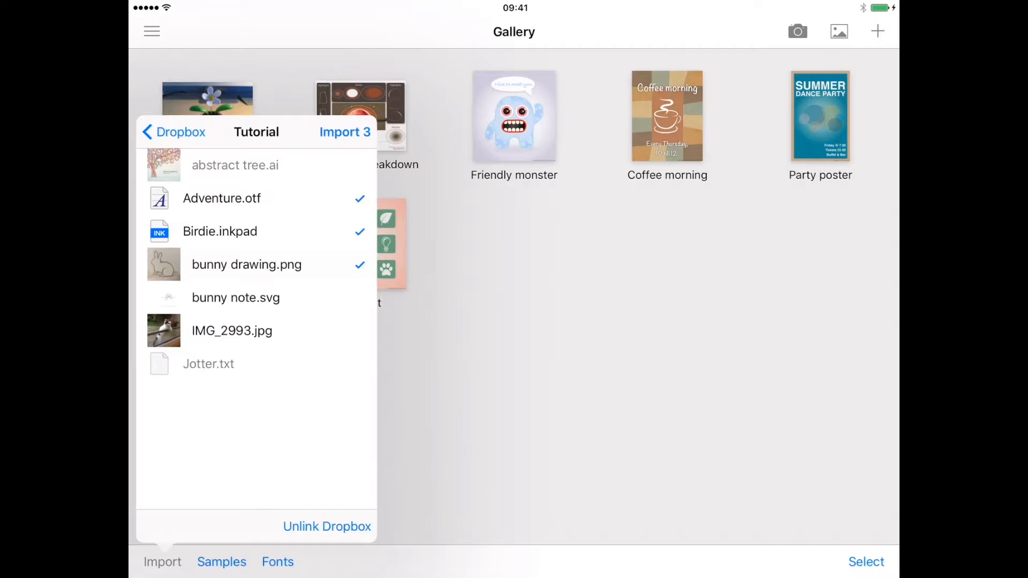
left_click(236, 297)
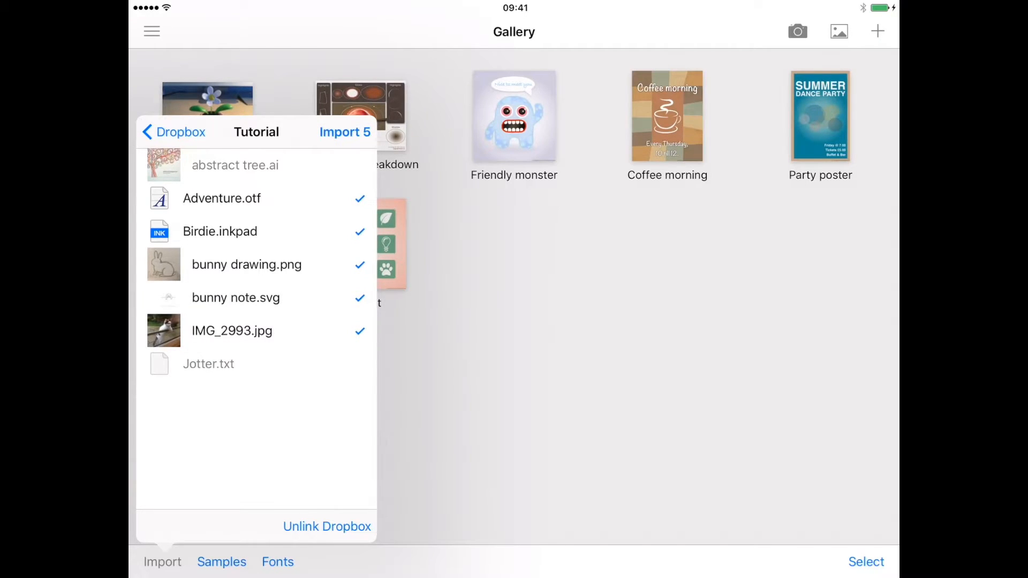
left_click(343, 132)
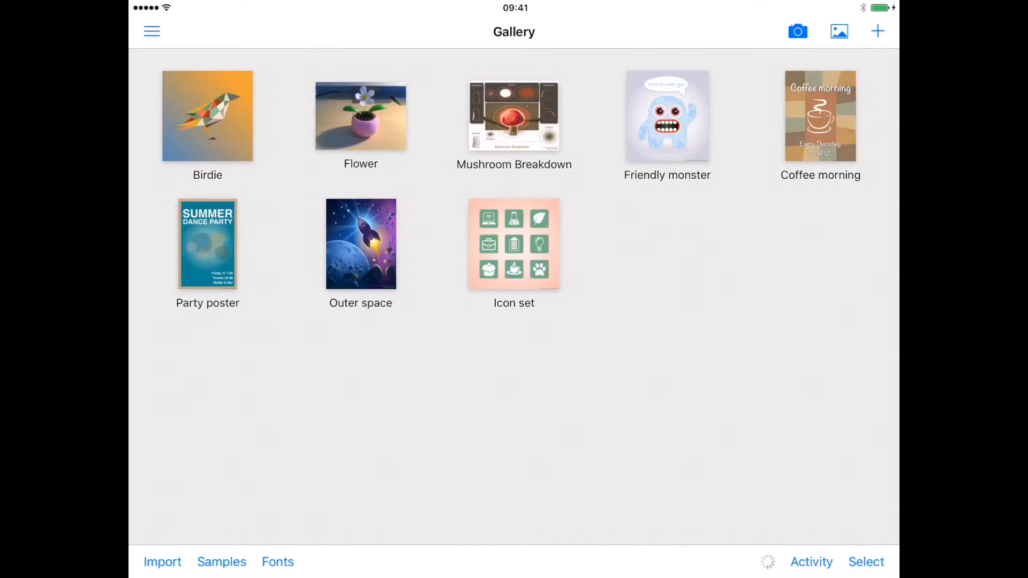
left_click(161, 562)
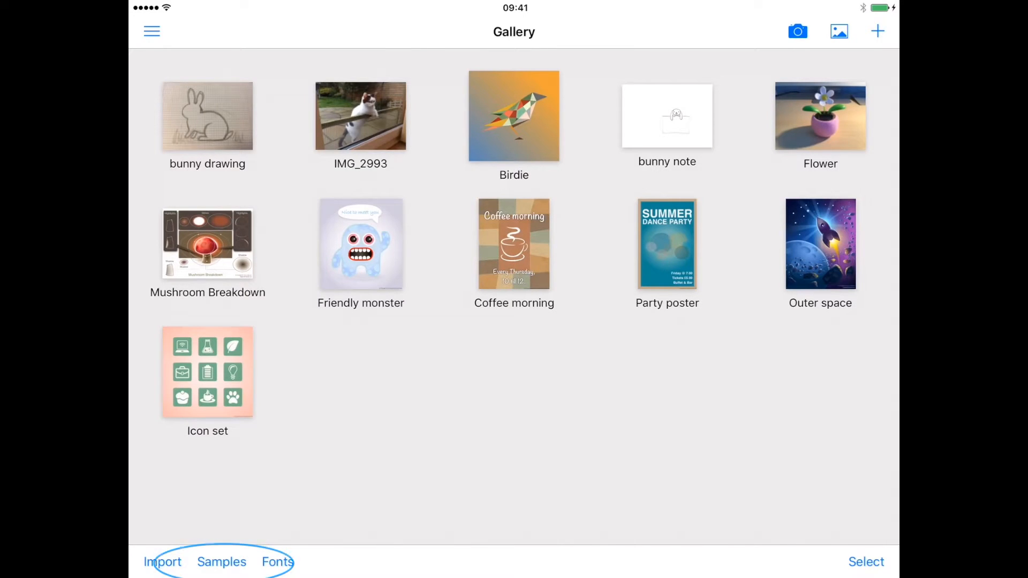
left_click(222, 562)
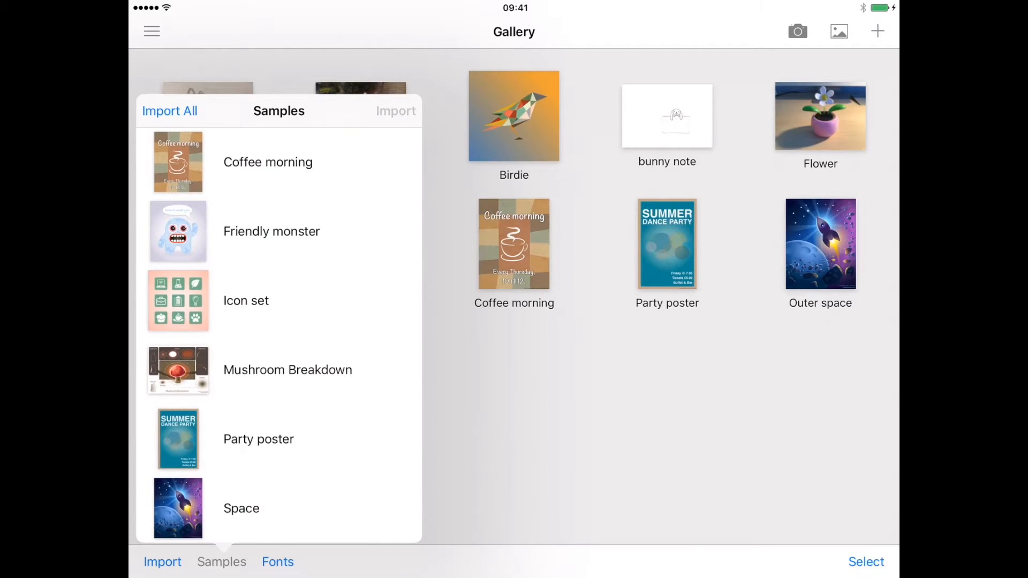
left_click(287, 370)
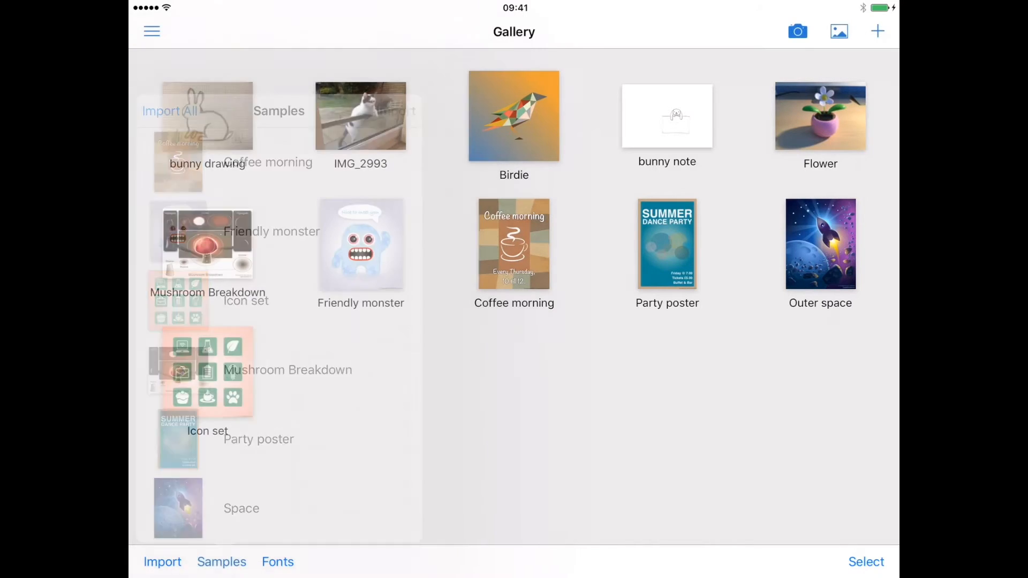
left_click(277, 562)
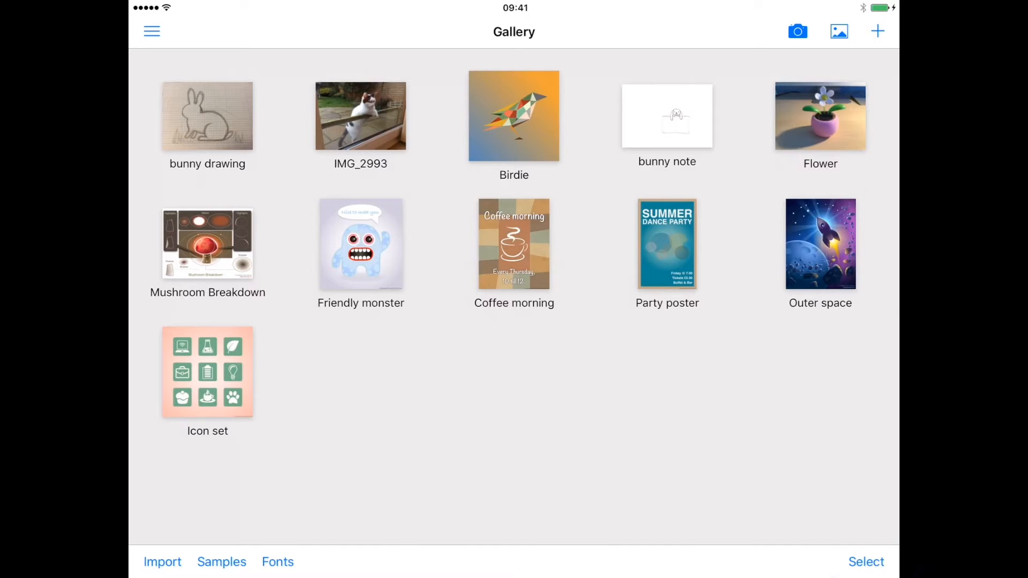
Select Friendly monster, check its email export formats, and add bunny drawing, IMG_2993 and Birdie
left_click(361, 245)
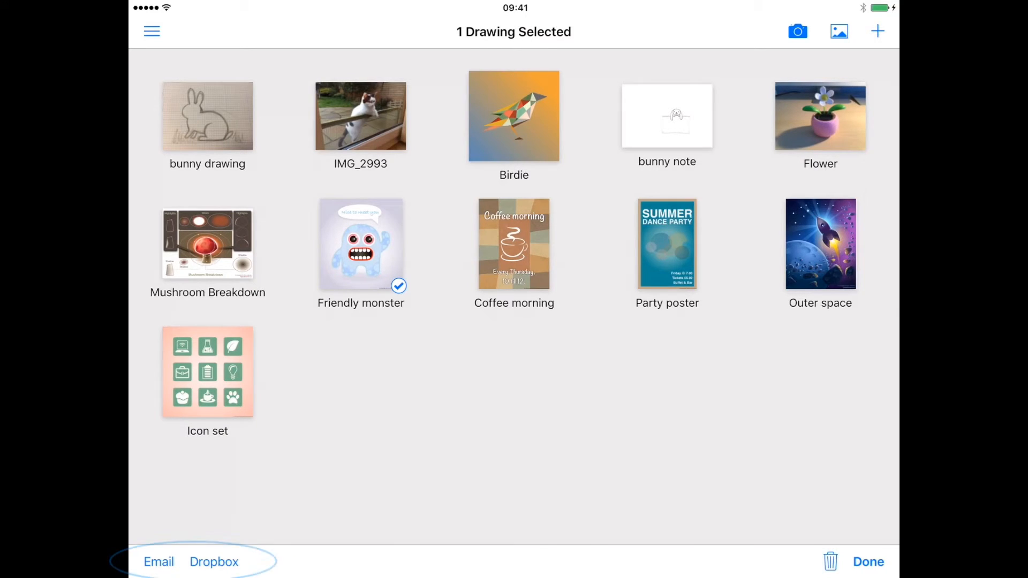
left_click(158, 562)
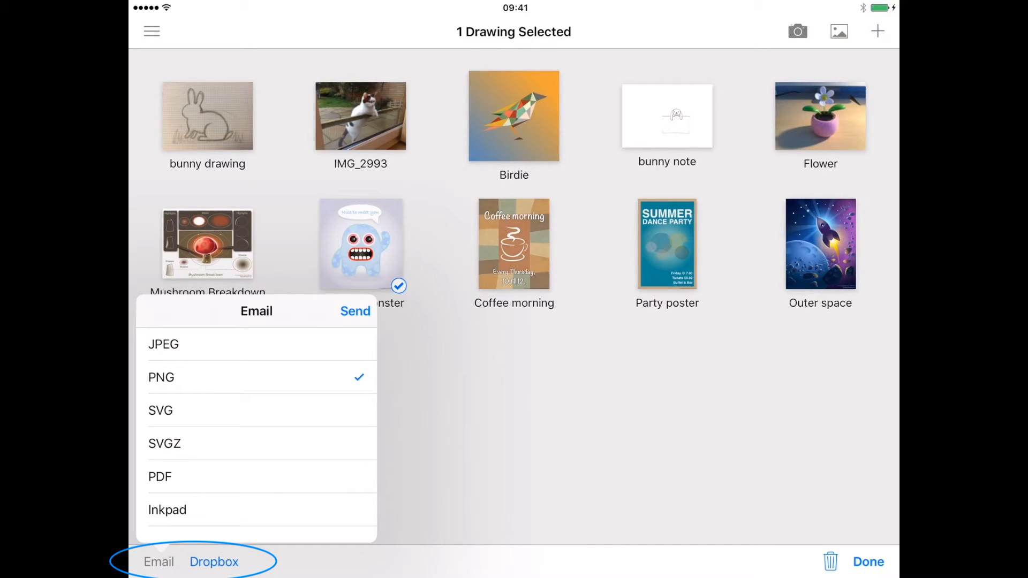
left_click(214, 562)
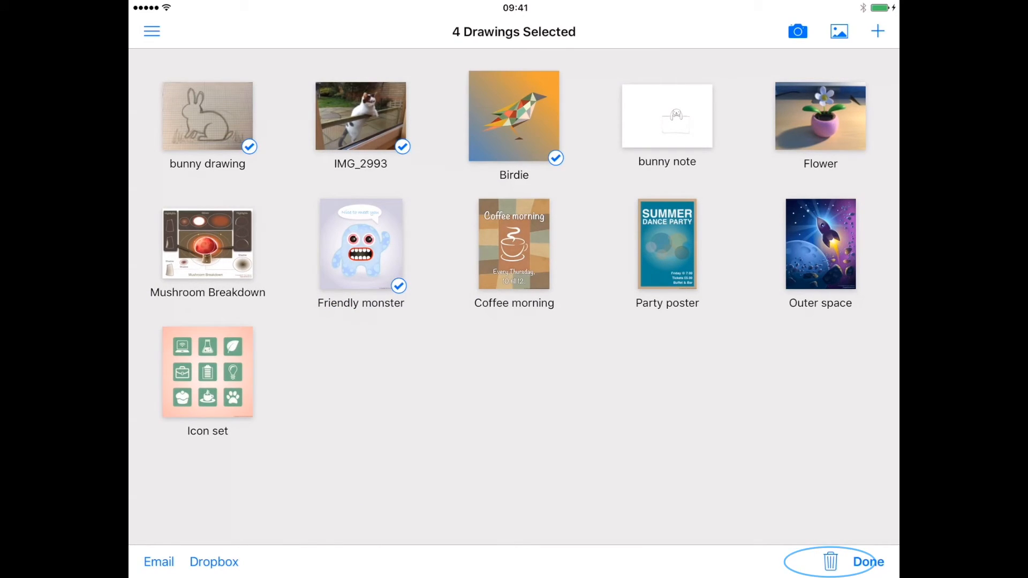
Add bunny note and Flower to the selection, making six drawings
left_click(666, 115)
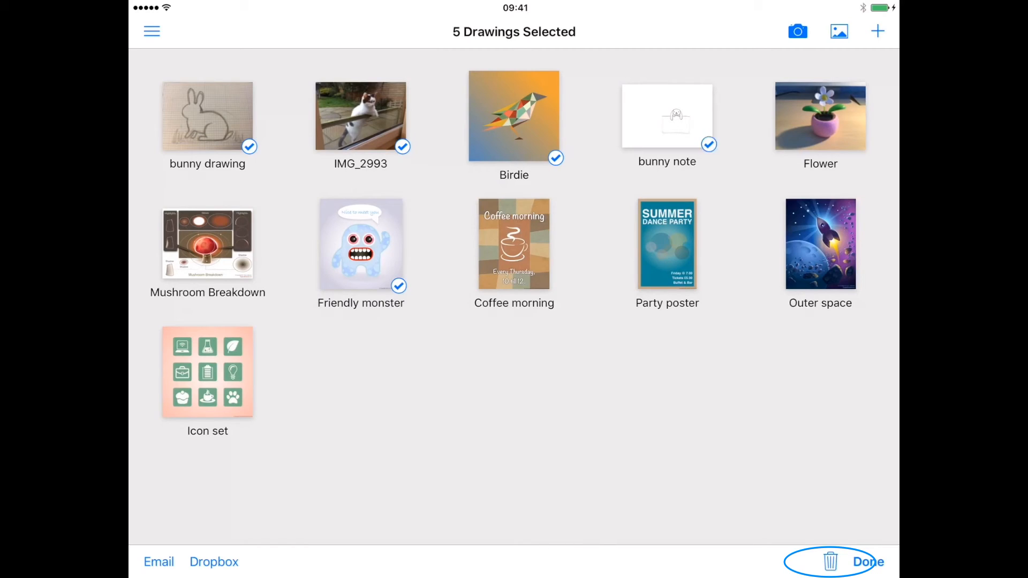
left_click(820, 115)
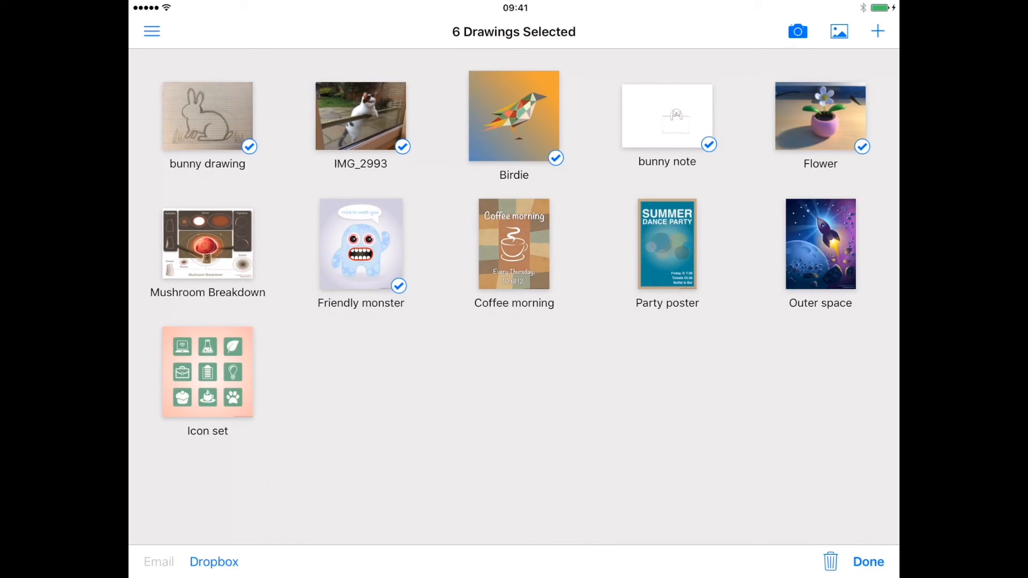
Delete the six selected drawings and return to the five-drawing gallery
left_click(829, 562)
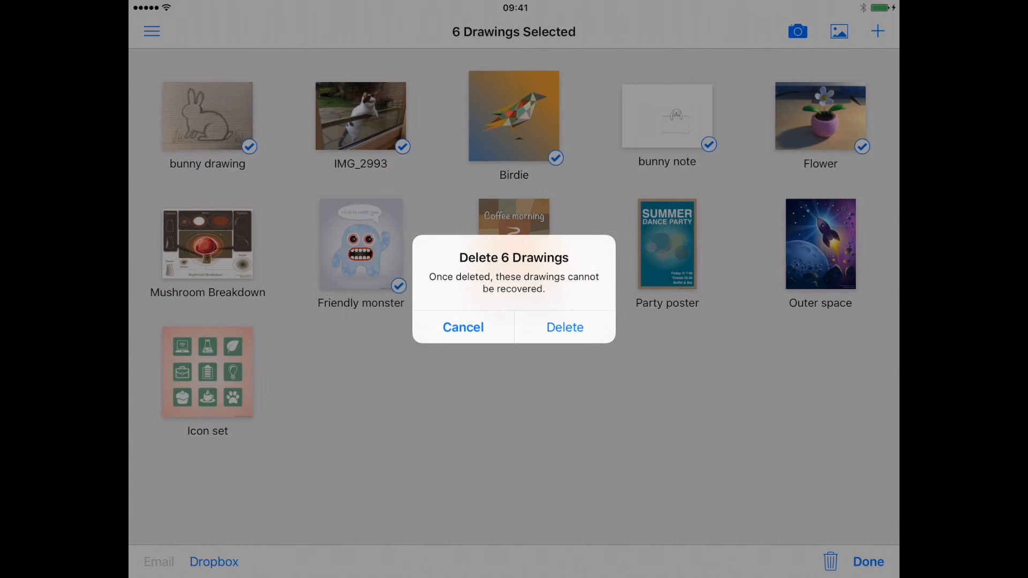
left_click(565, 327)
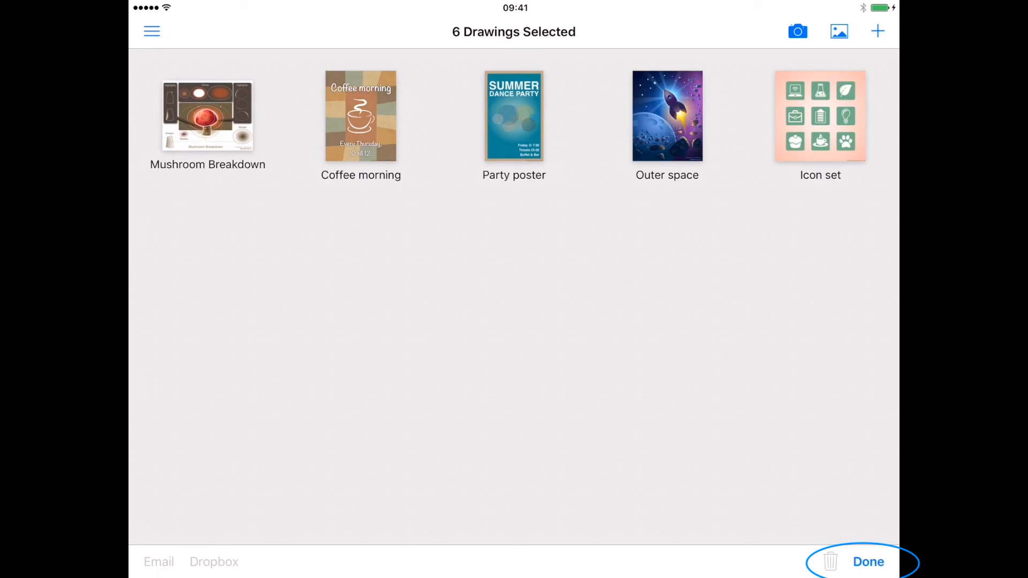
left_click(868, 562)
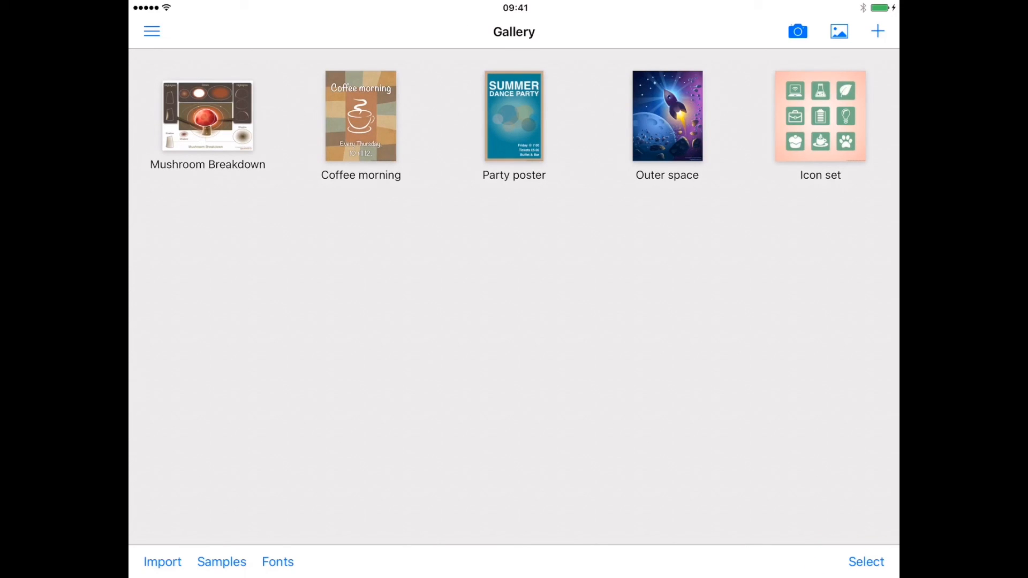